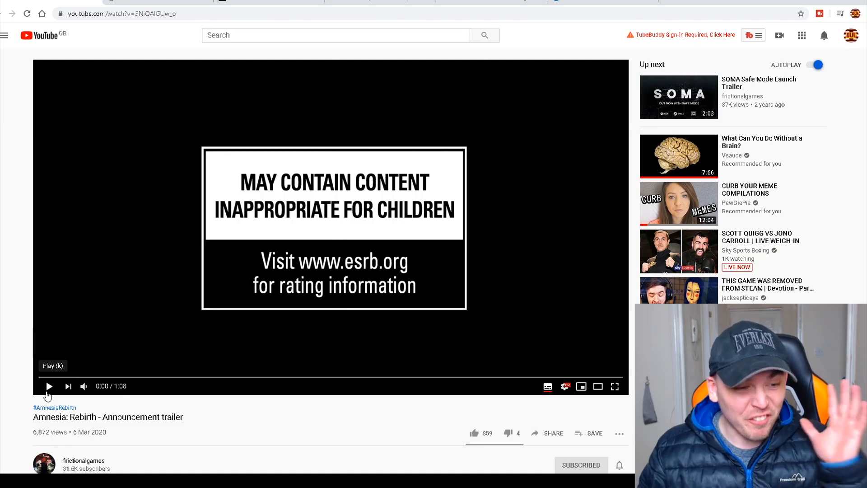
- Play the Amnesia: Rebirth announcement trailer full screen through to its end
left_click(49, 386)
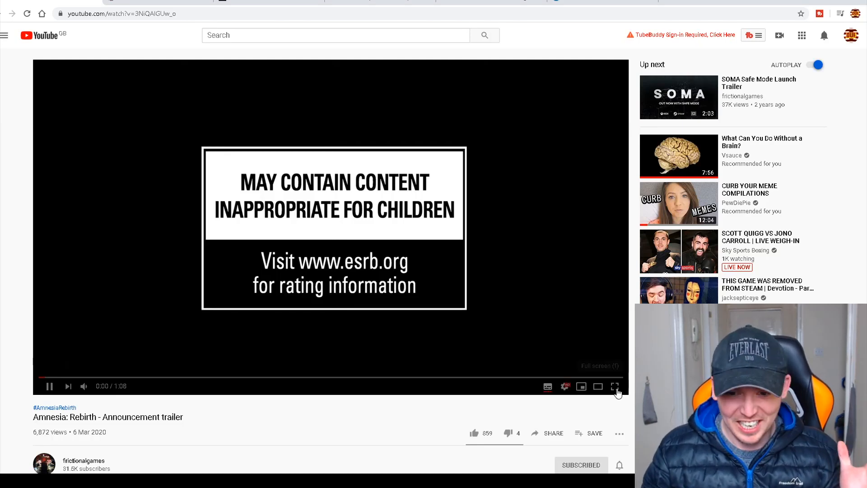
left_click(615, 387)
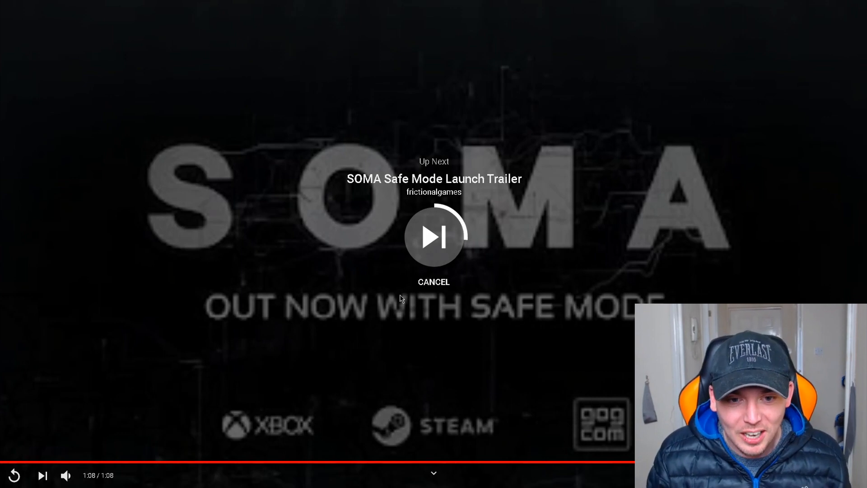
- Switch to the frictionalgames.com tab with the 6 March 2020 Amnesia: Rebirth post
left_click(434, 282)
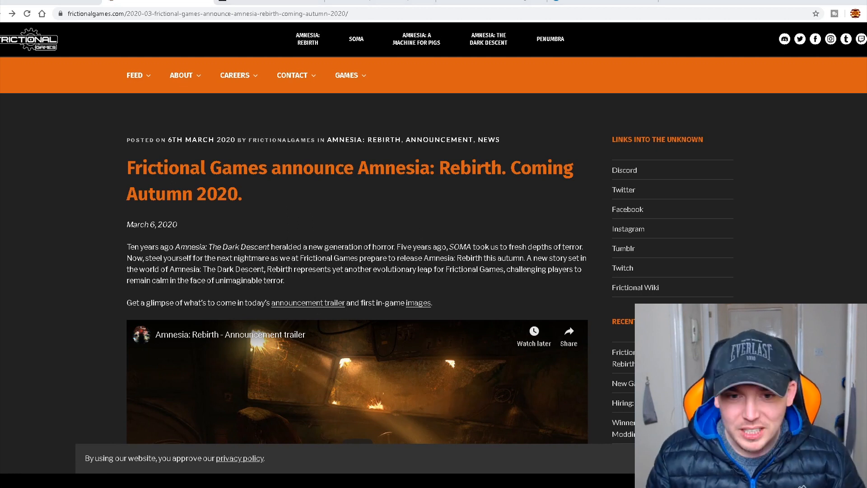
mouse_move(529, 209)
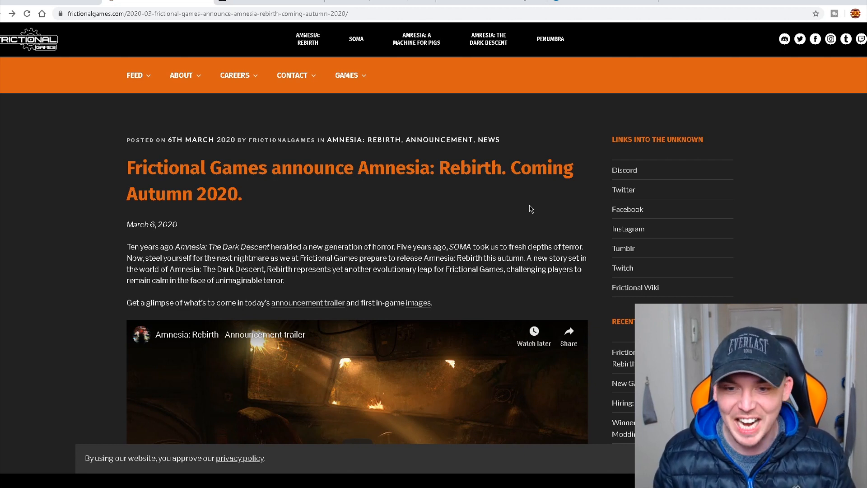
- Scroll the post down to the autumn 2020 PC and PlayStation 4 release details
scroll("down", 3)
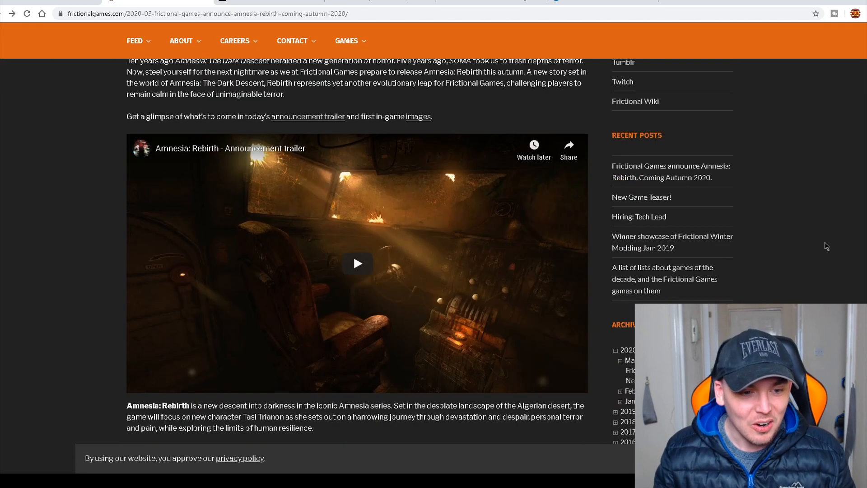
scroll("down", 3)
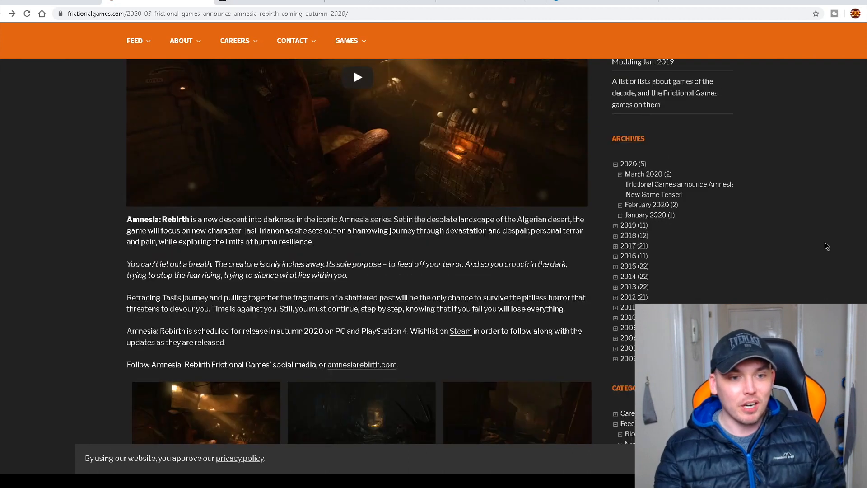
scroll("down", 3)
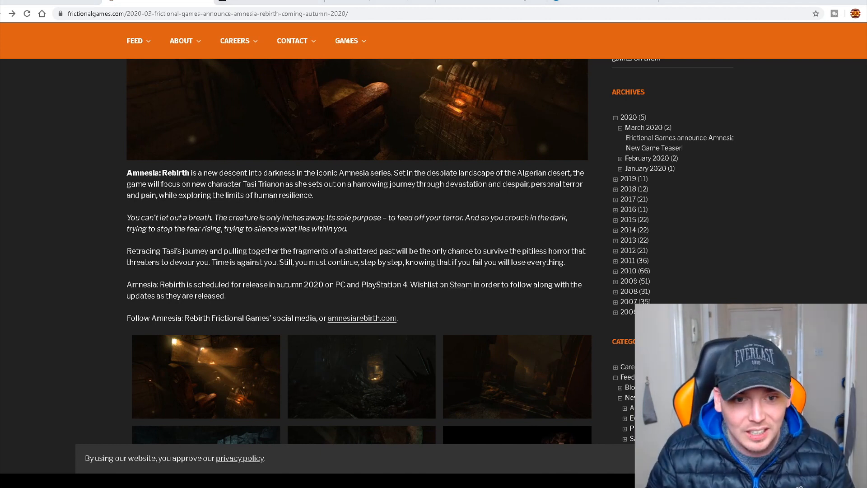
mouse_move(826, 246)
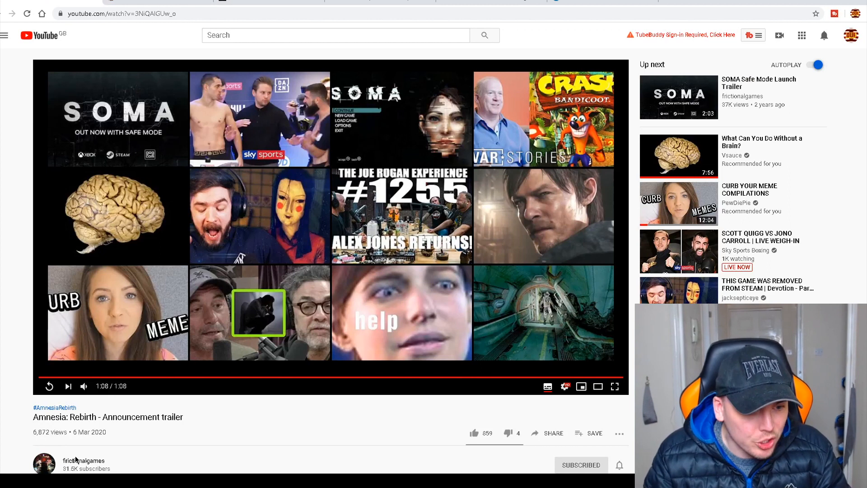
- Open the frictionalgames channel and play its Box 17, Card 9 teaser video
left_click(83, 460)
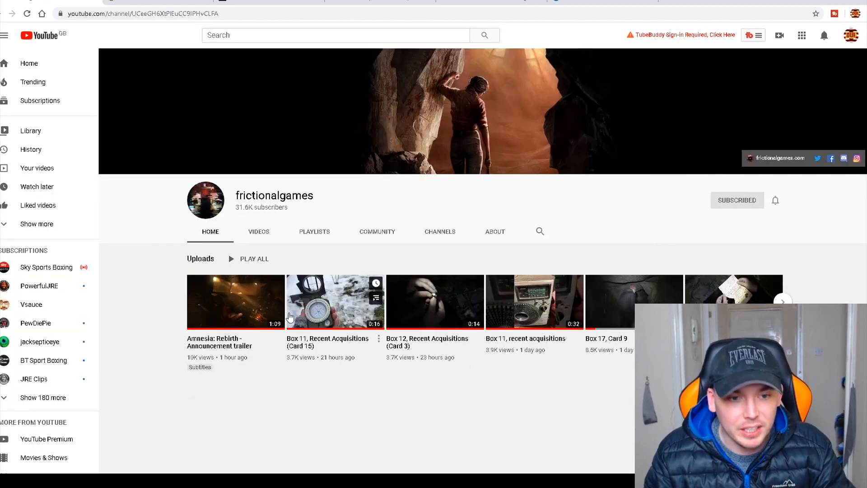
mouse_move(638, 279)
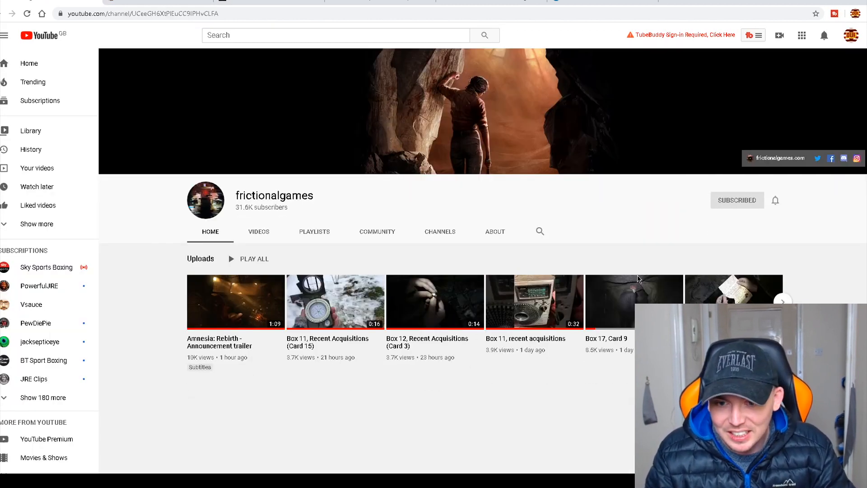
left_click(634, 301)
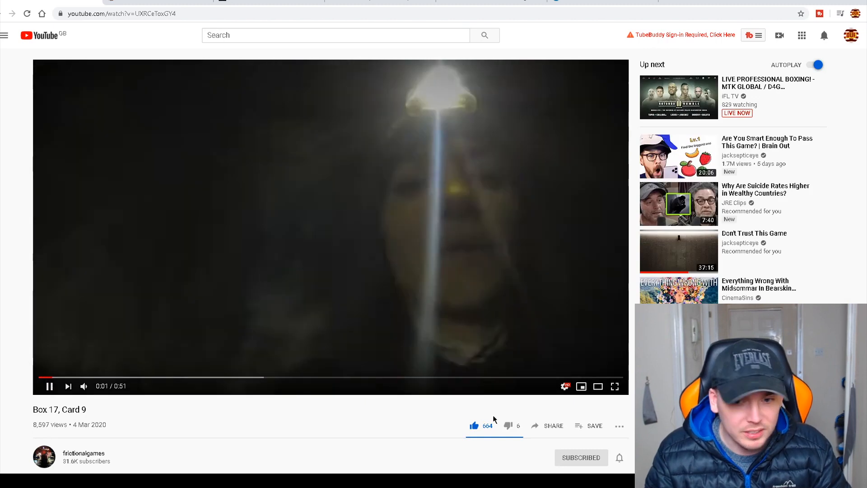
left_click(615, 386)
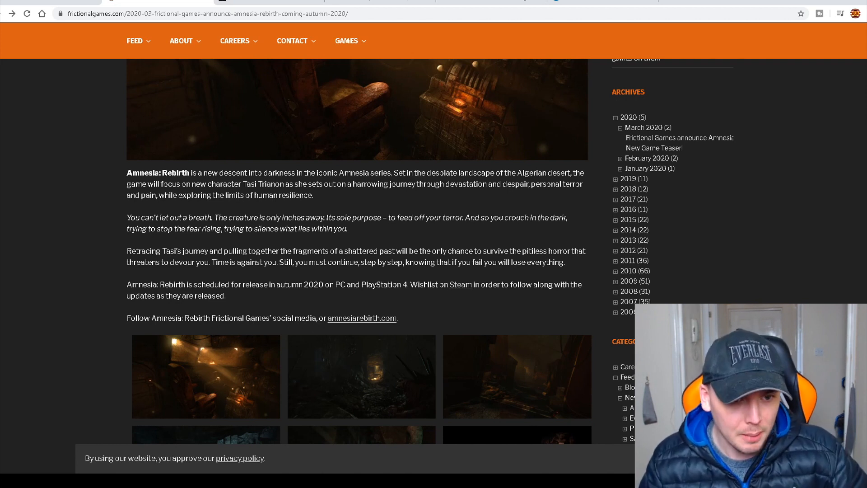
mouse_move(3, 178)
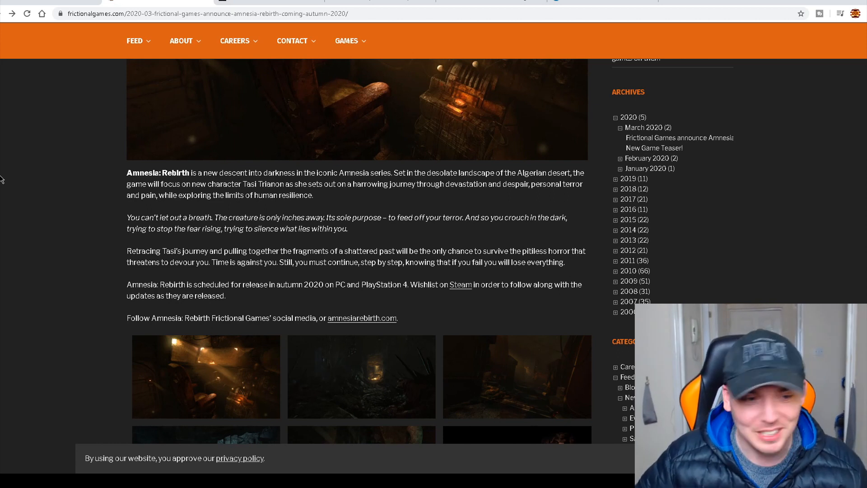
scroll("down", 3)
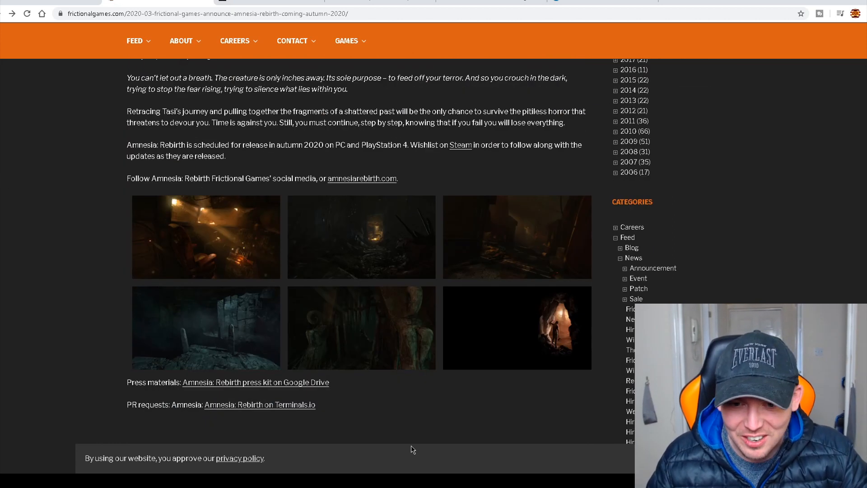
scroll("down", 3)
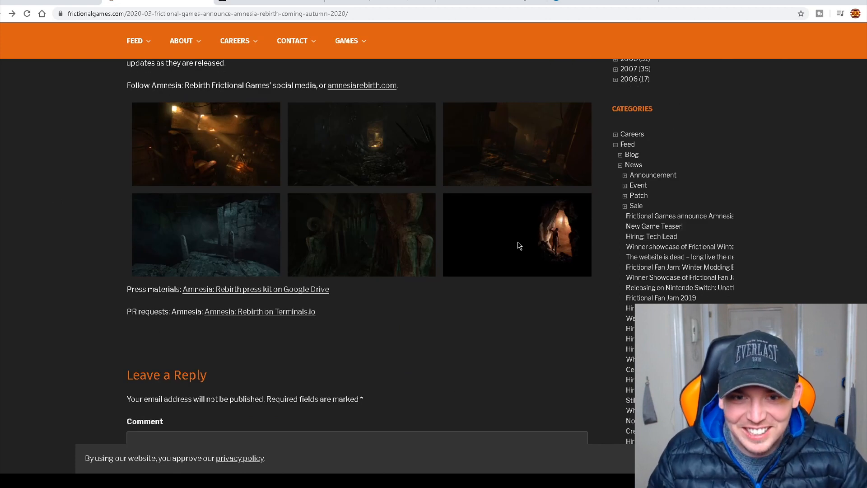
mouse_move(542, 254)
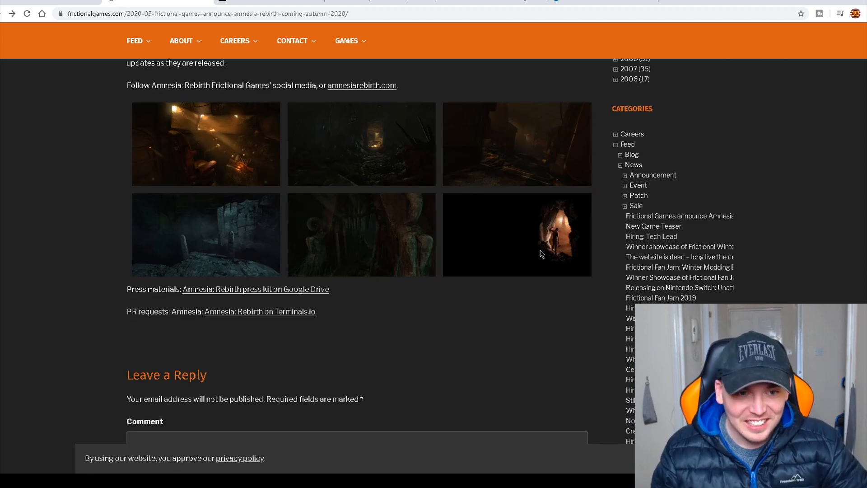
mouse_move(566, 271)
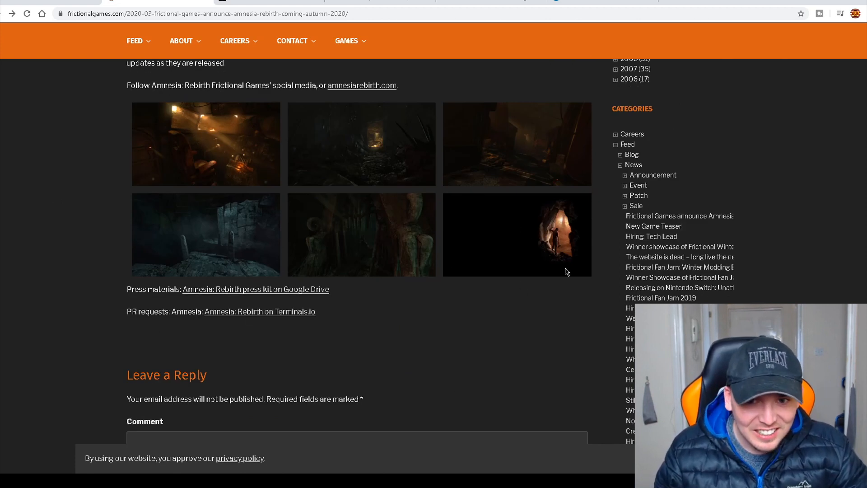
mouse_move(612, 322)
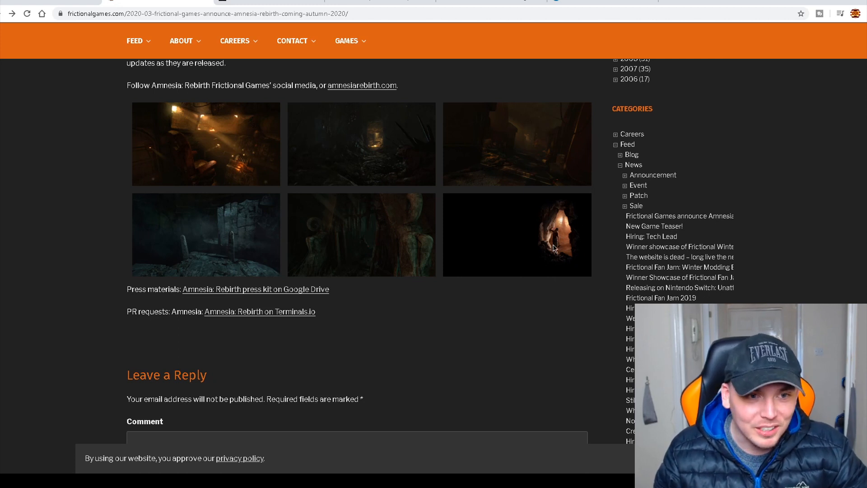
scroll("up", 3)
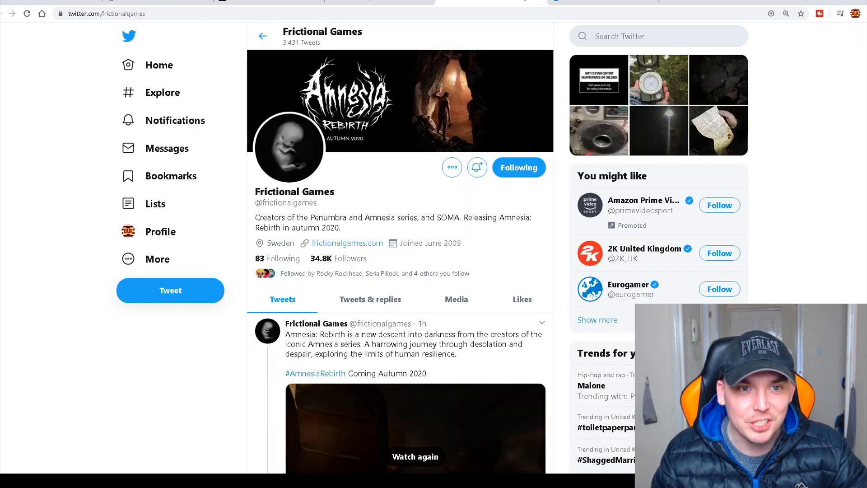
scroll("down", 3)
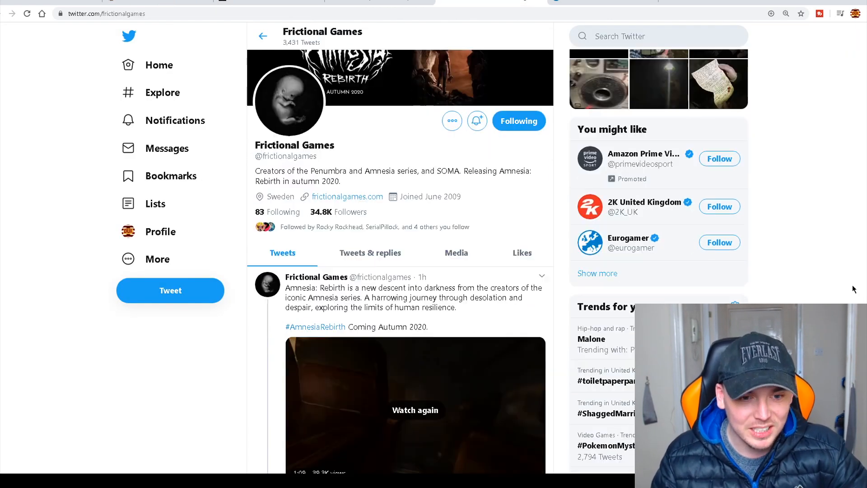
scroll("down", 3)
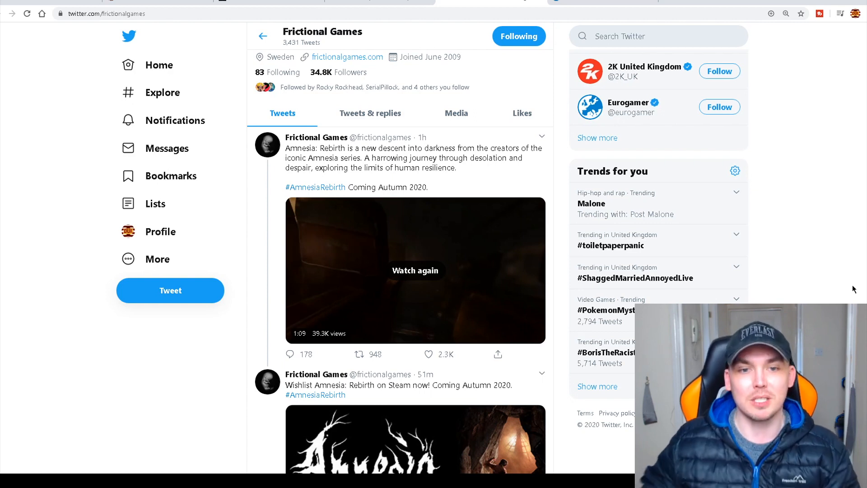
left_click(360, 354)
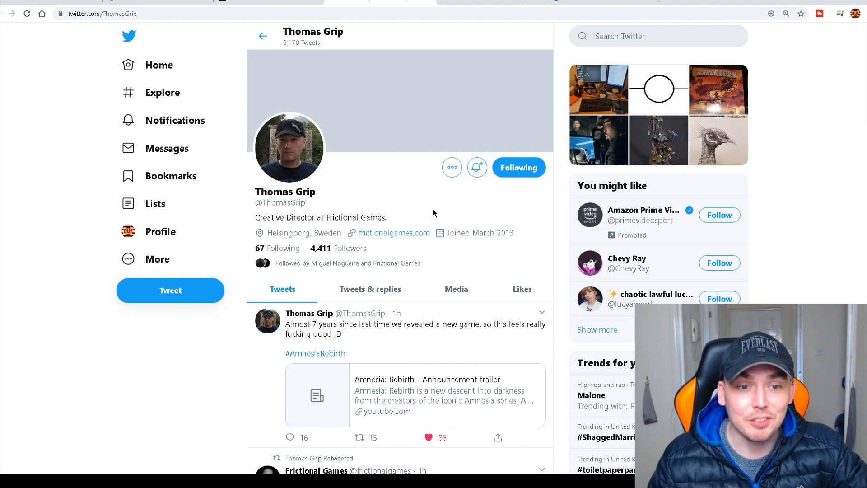
scroll("down", 3)
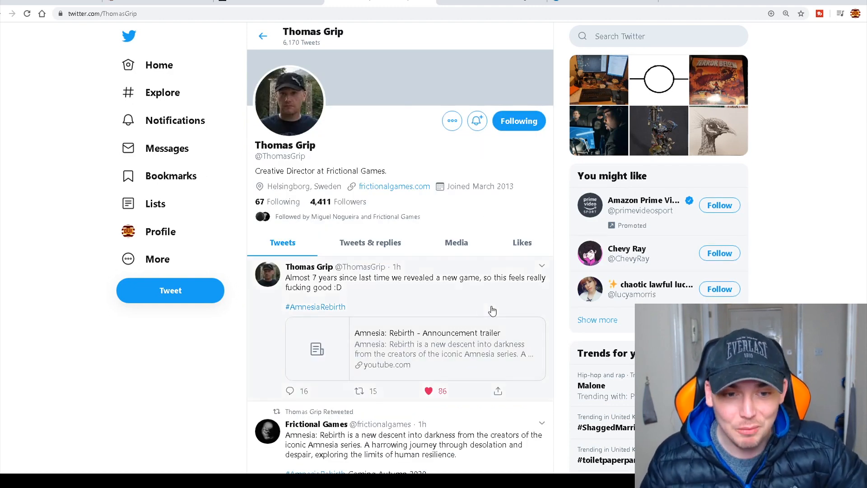
scroll("down", 3)
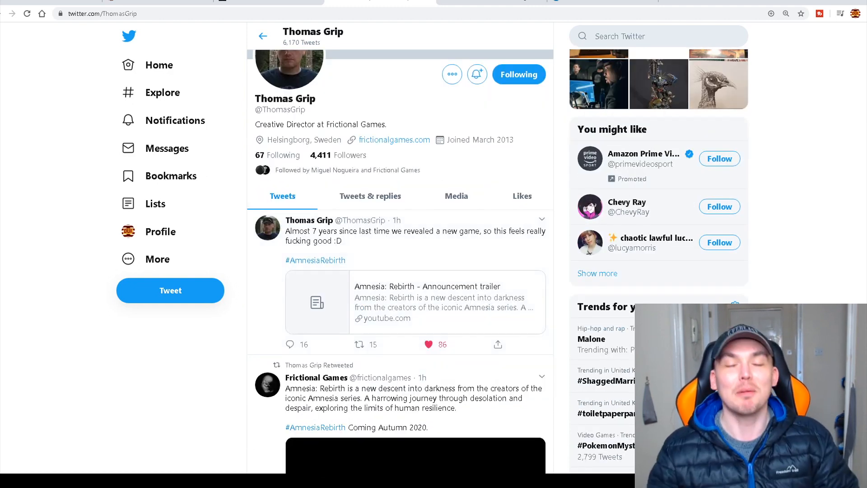
left_click(427, 344)
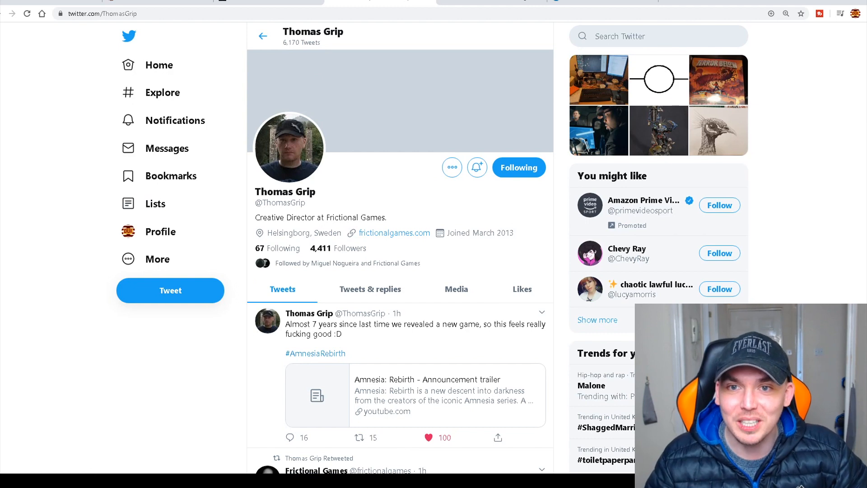
mouse_move(581, 11)
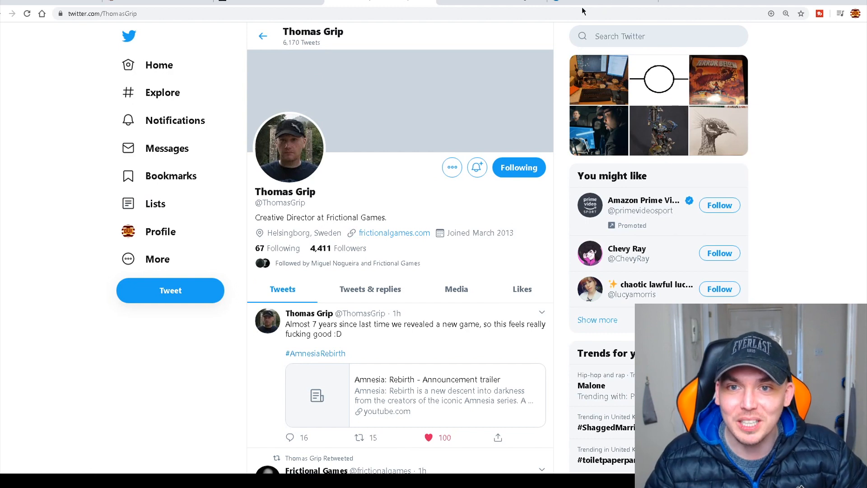
mouse_move(481, 65)
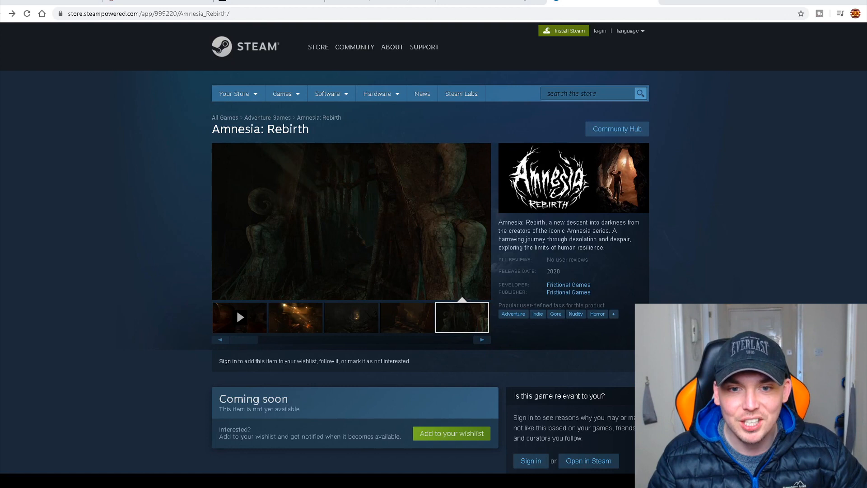
mouse_move(840, 277)
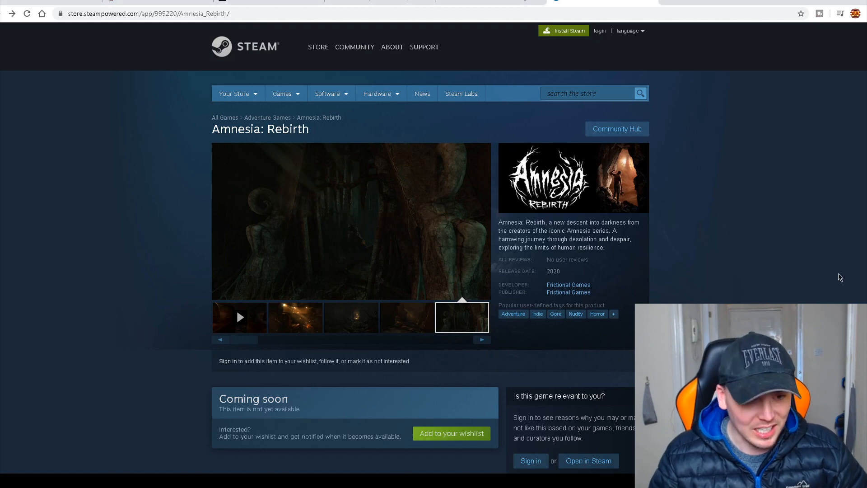
- Scroll the Rebirth store page through description, mature content and system requirements, then back up
scroll("down", 3)
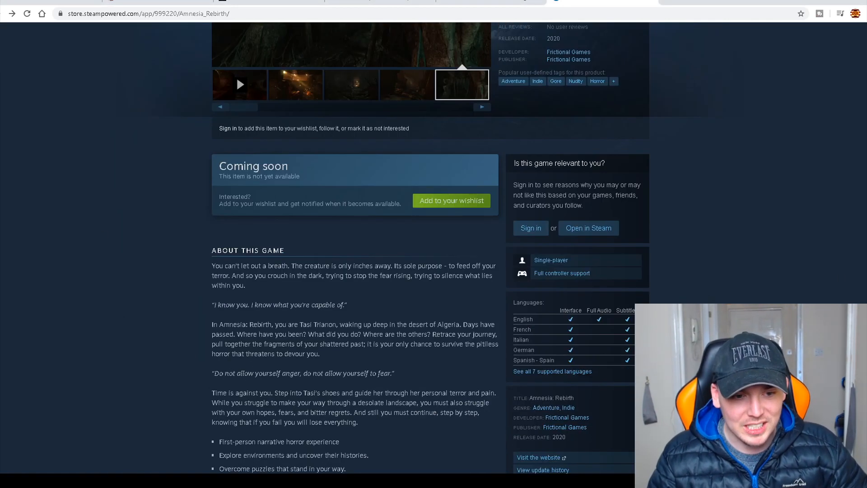
scroll("down", 3)
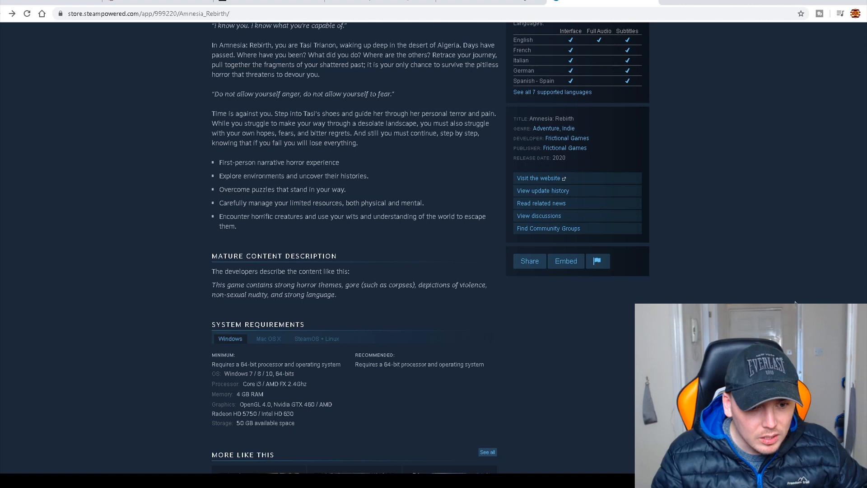
scroll("up", 3)
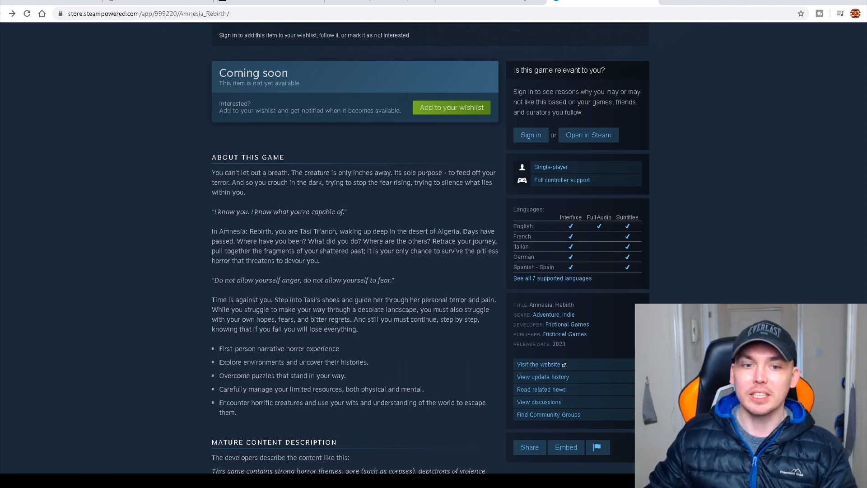
scroll("up", 3)
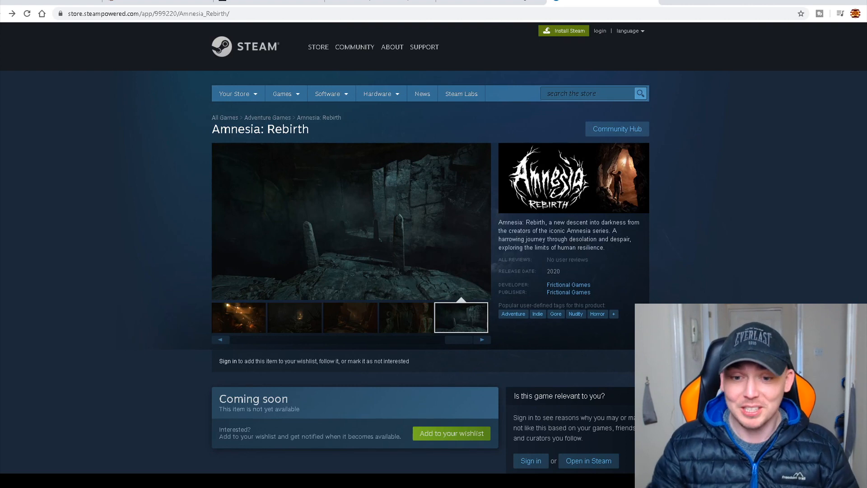
- Cycle through the Rebirth screenshots, including the dark tunnel, stone corridor and lamp-lit room
left_click(249, 317)
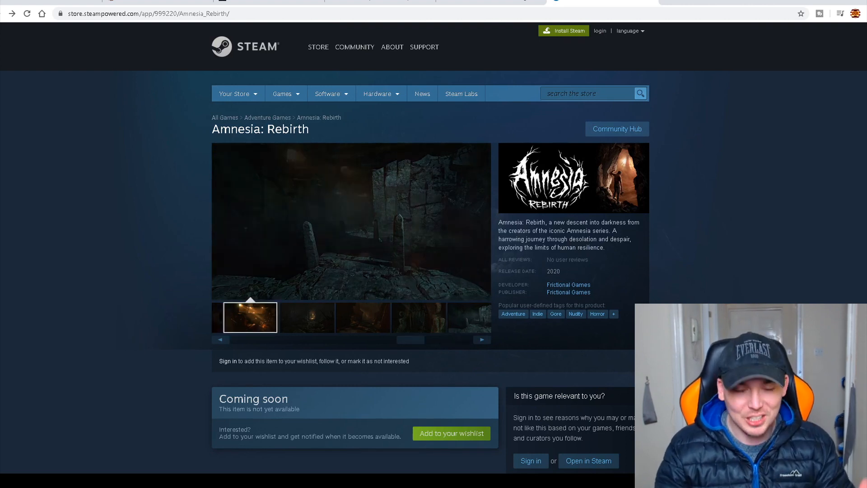
left_click(294, 317)
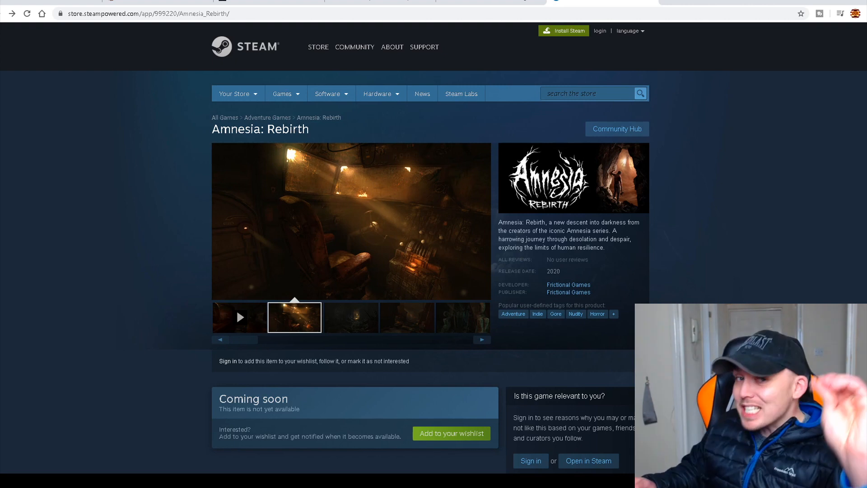
left_click(350, 317)
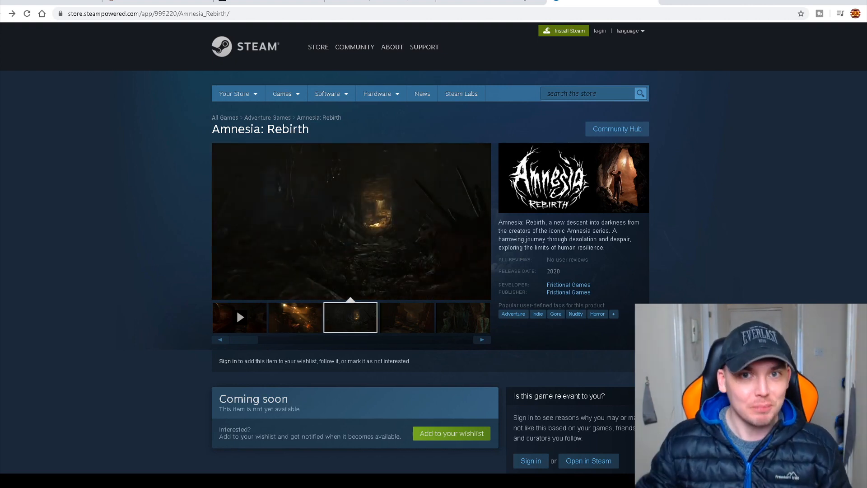
left_click(406, 317)
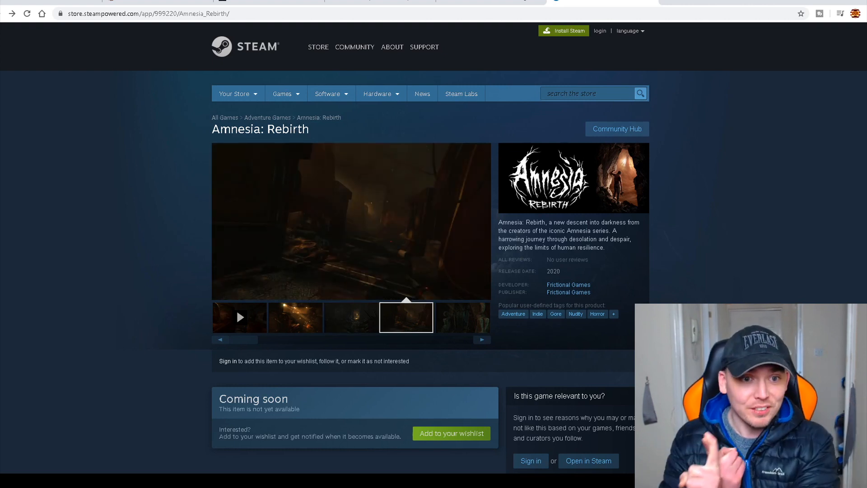
left_click(461, 317)
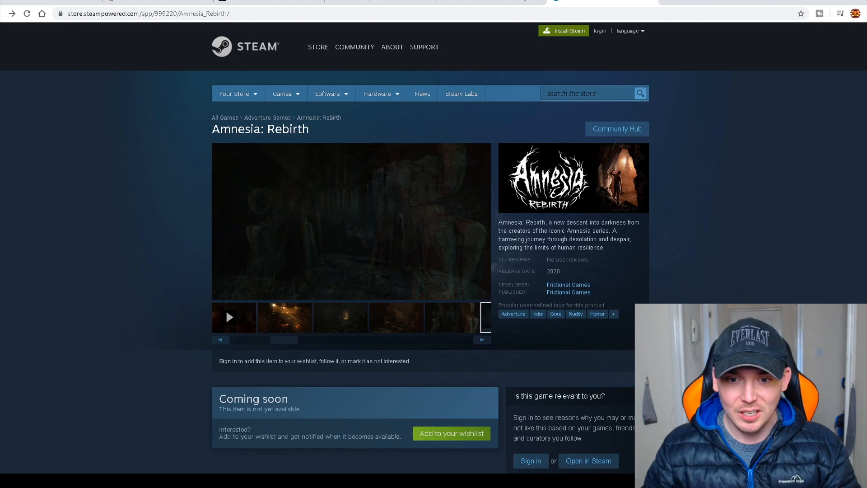
left_click(461, 317)
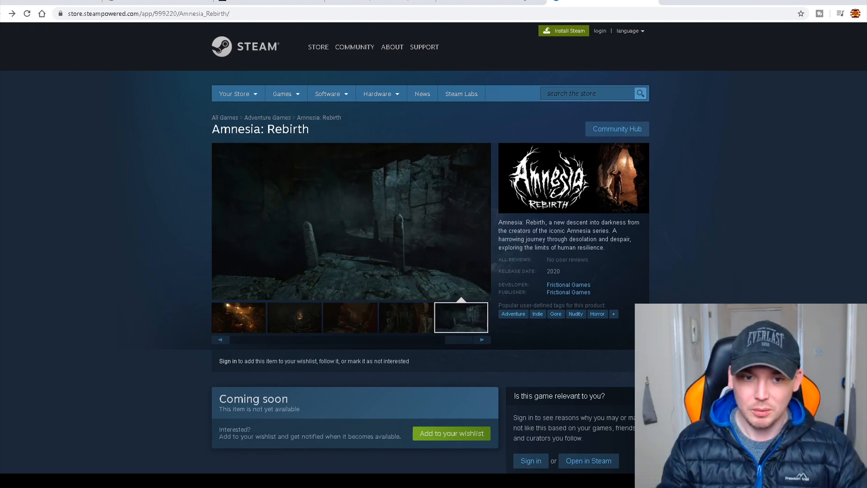
left_click(294, 318)
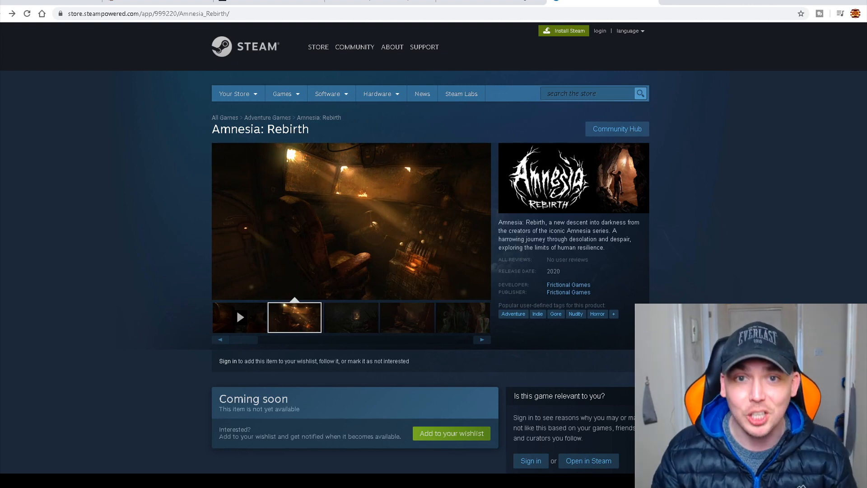
left_click(350, 318)
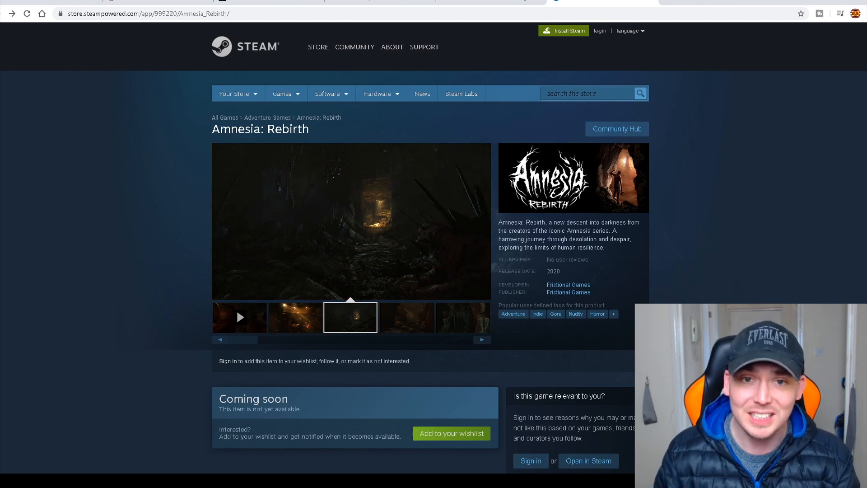
left_click(406, 317)
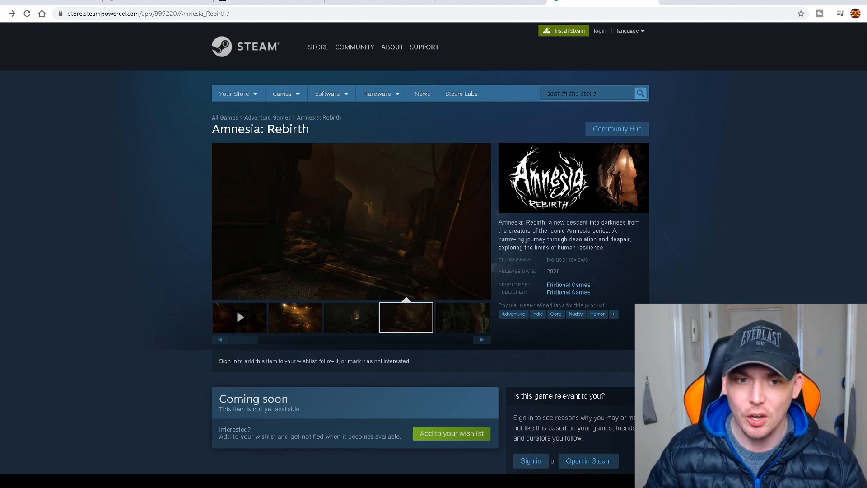
left_click(462, 317)
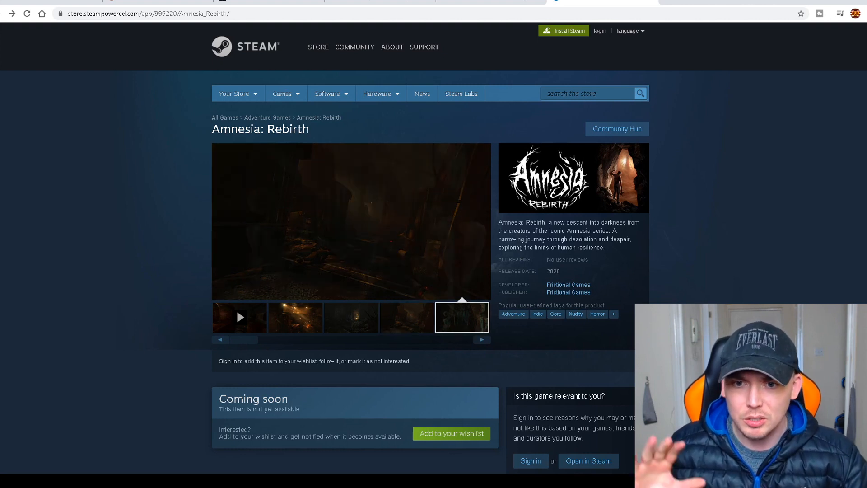